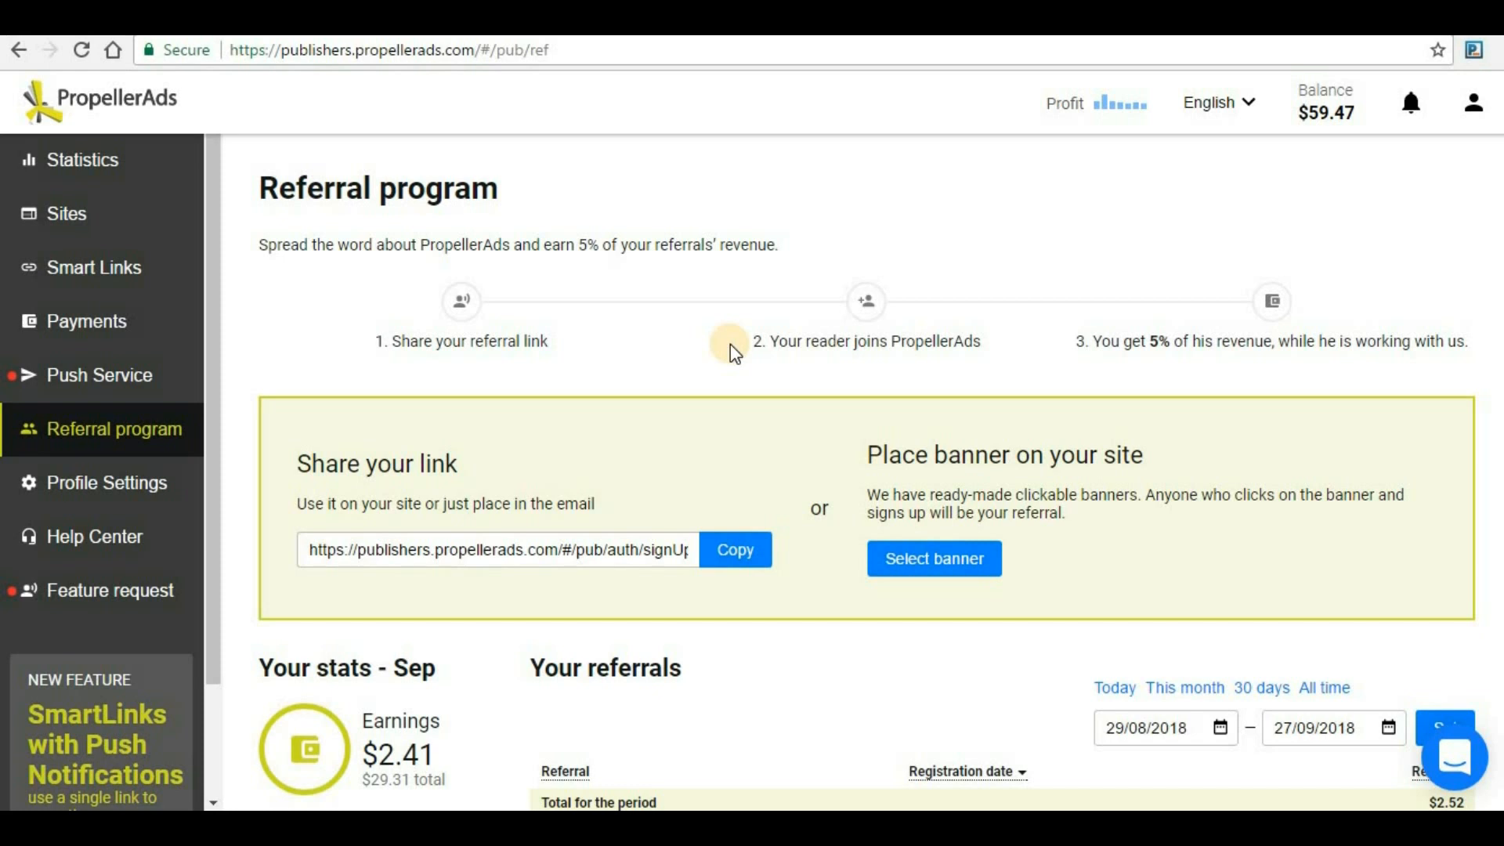
pyautogui.moveTo(751, 378)
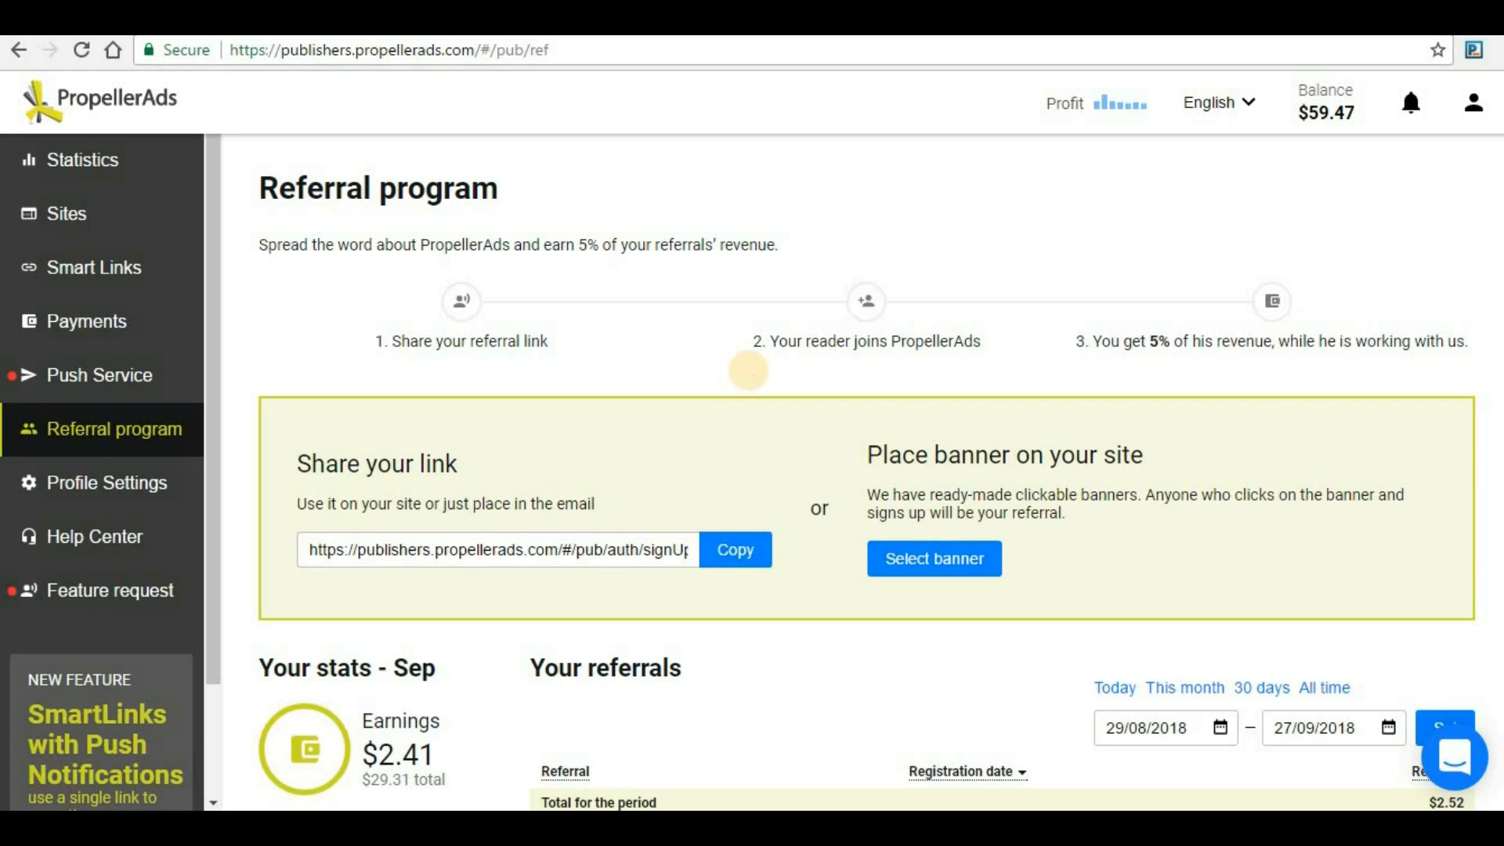
pyautogui.moveTo(754, 379)
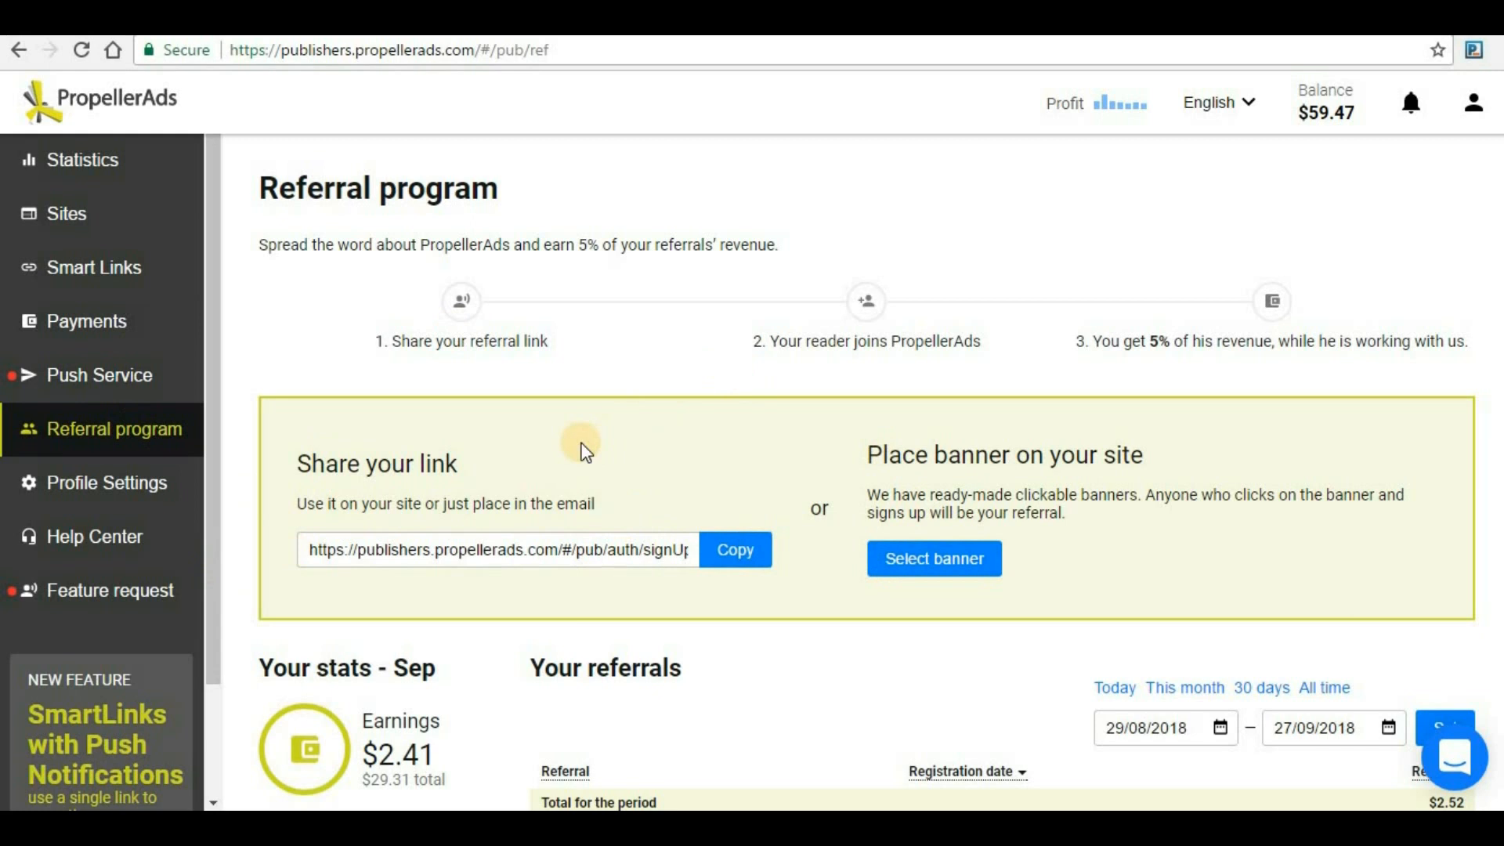
pyautogui.moveTo(665, 506)
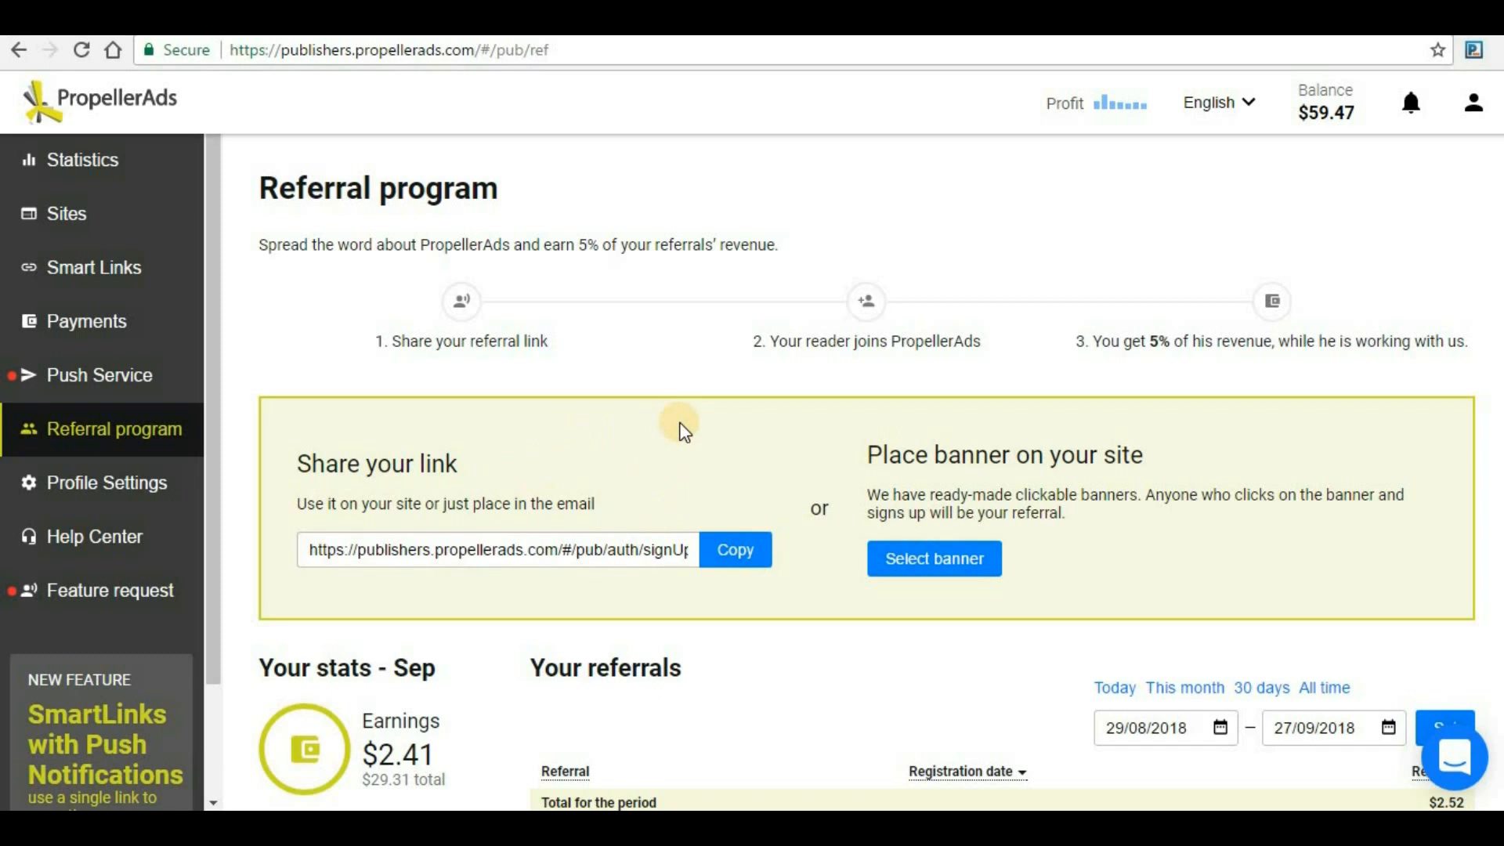
pyautogui.moveTo(721, 464)
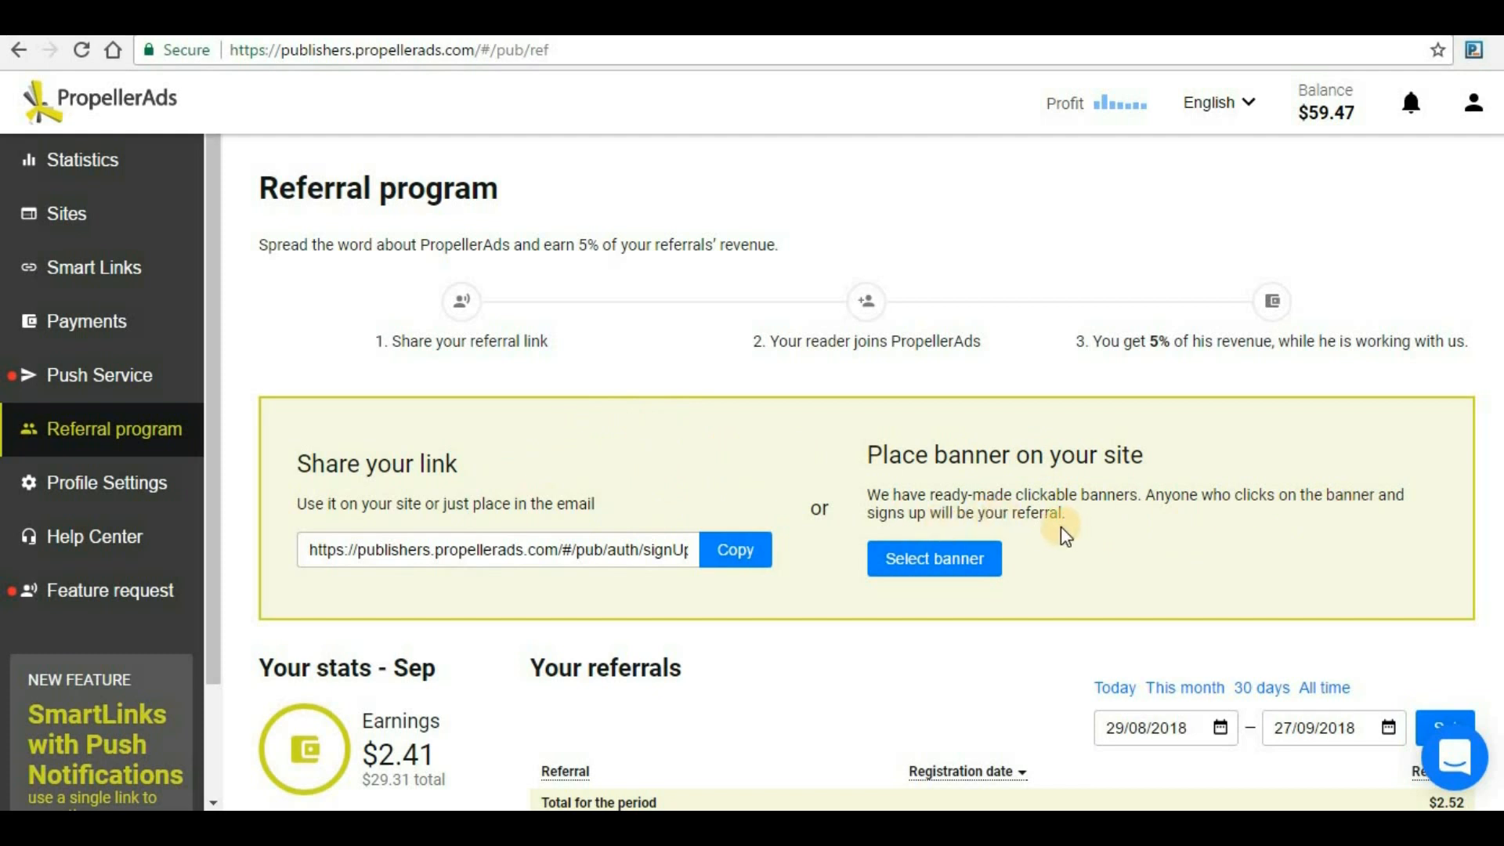
# - Show the ready-made referral banners, keep any size, and filter to static banners
pyautogui.click(934, 558)
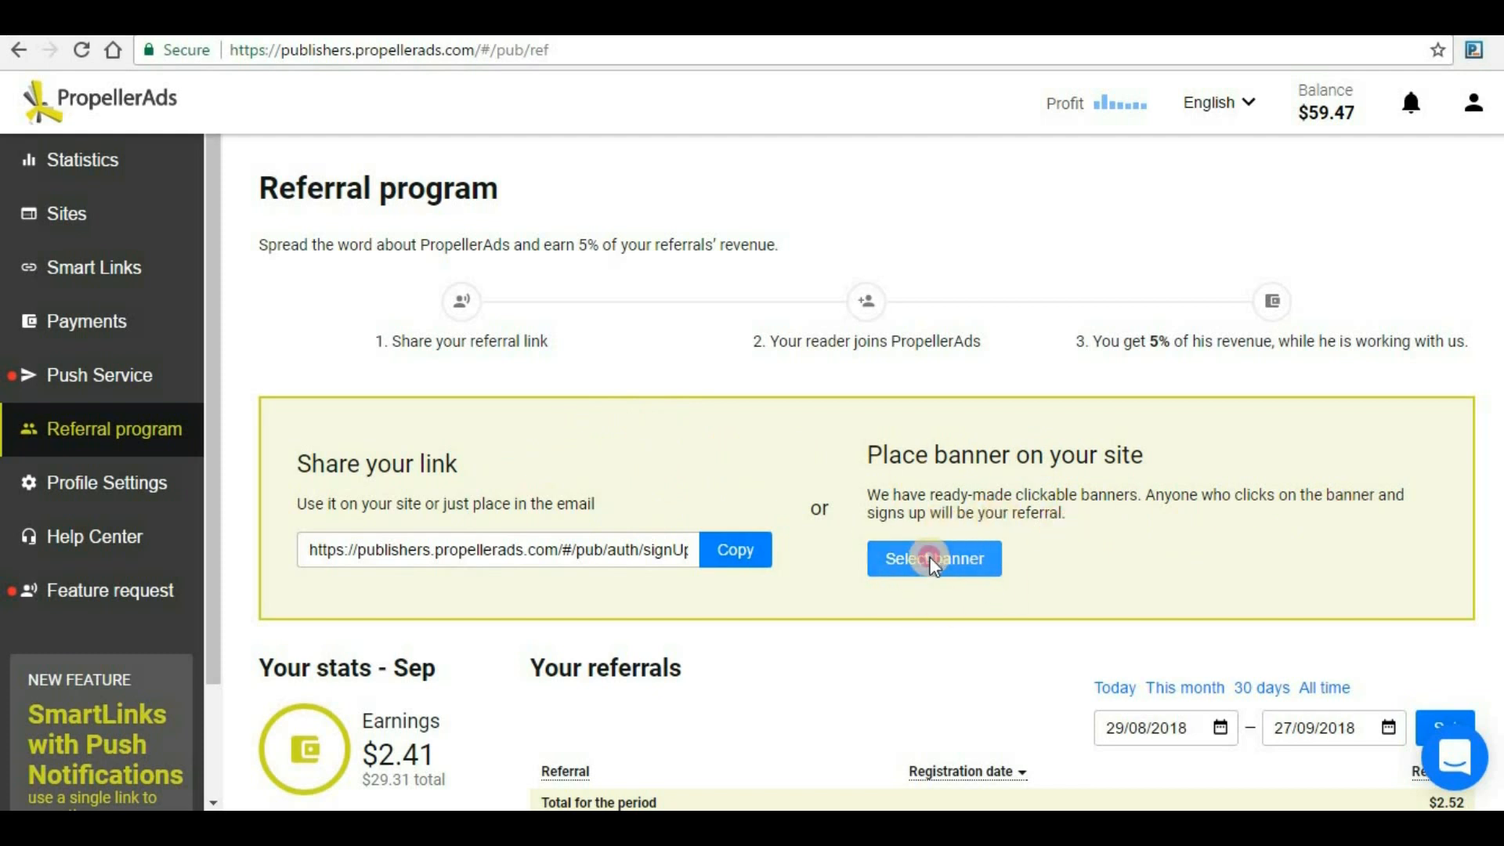
pyautogui.click(932, 558)
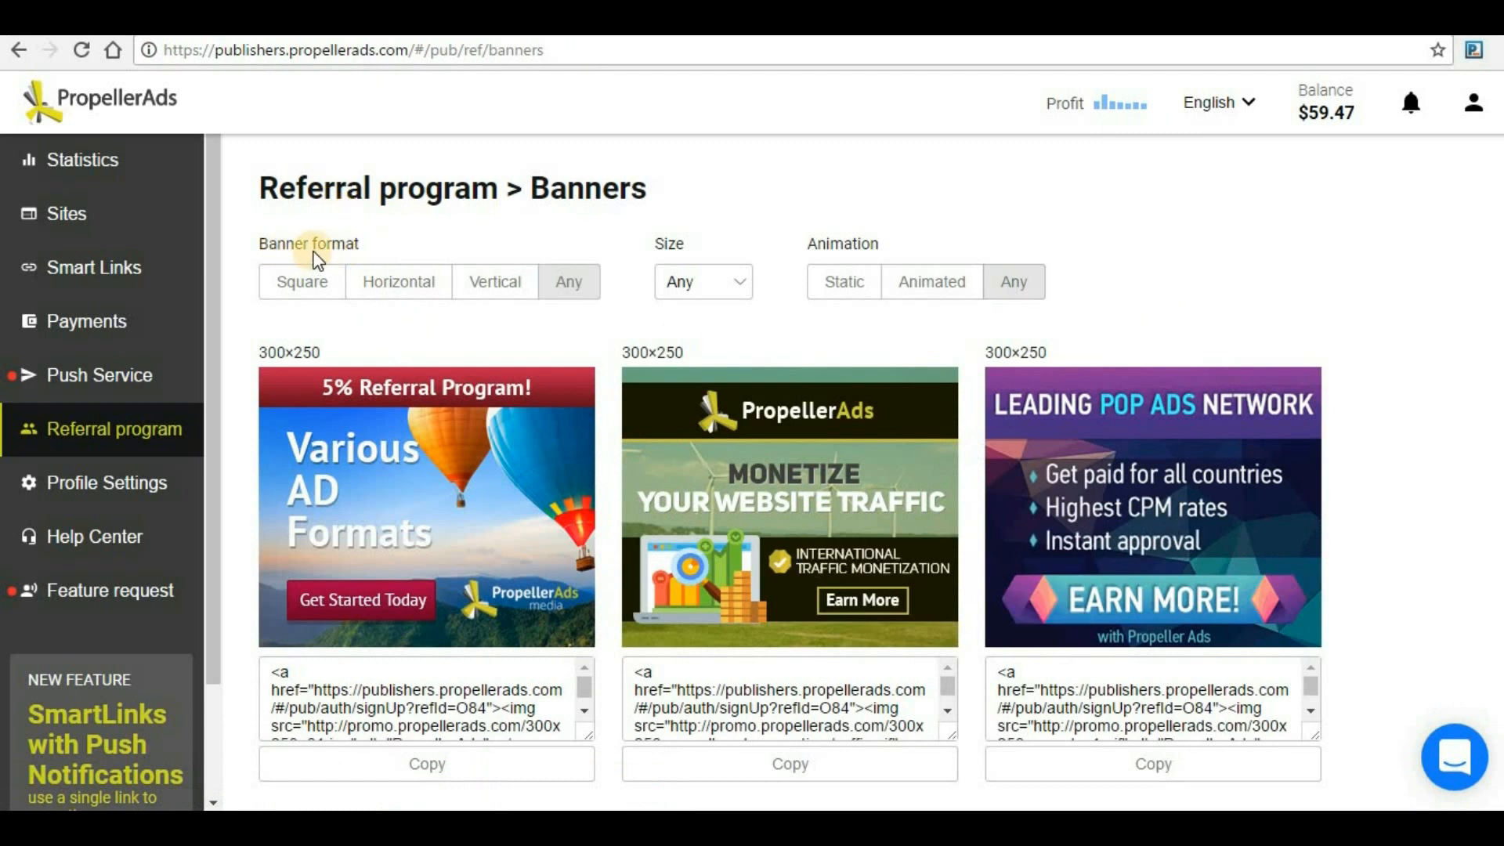
pyautogui.click(494, 281)
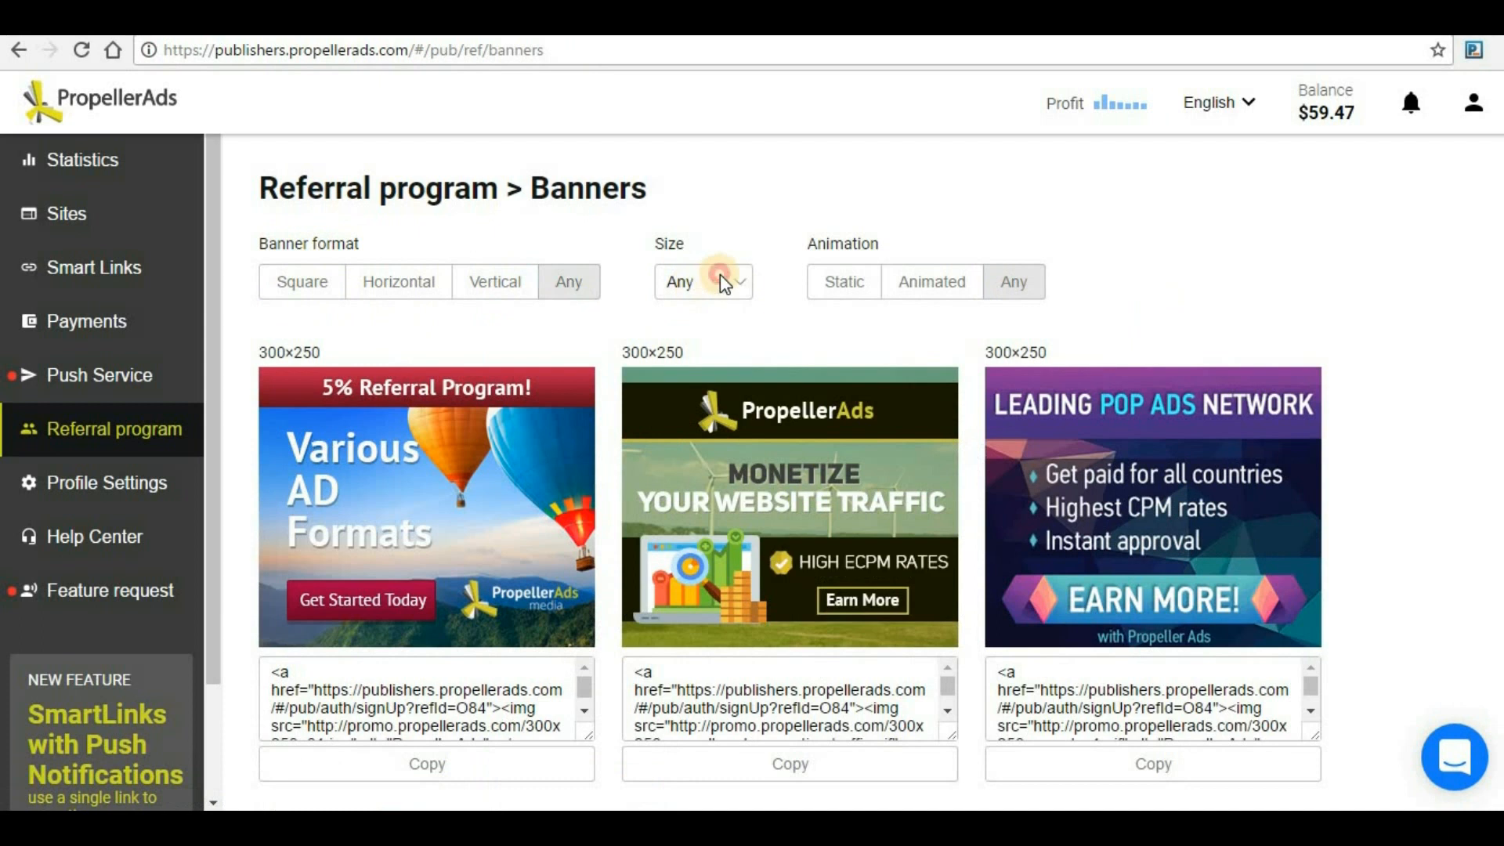
pyautogui.click(702, 281)
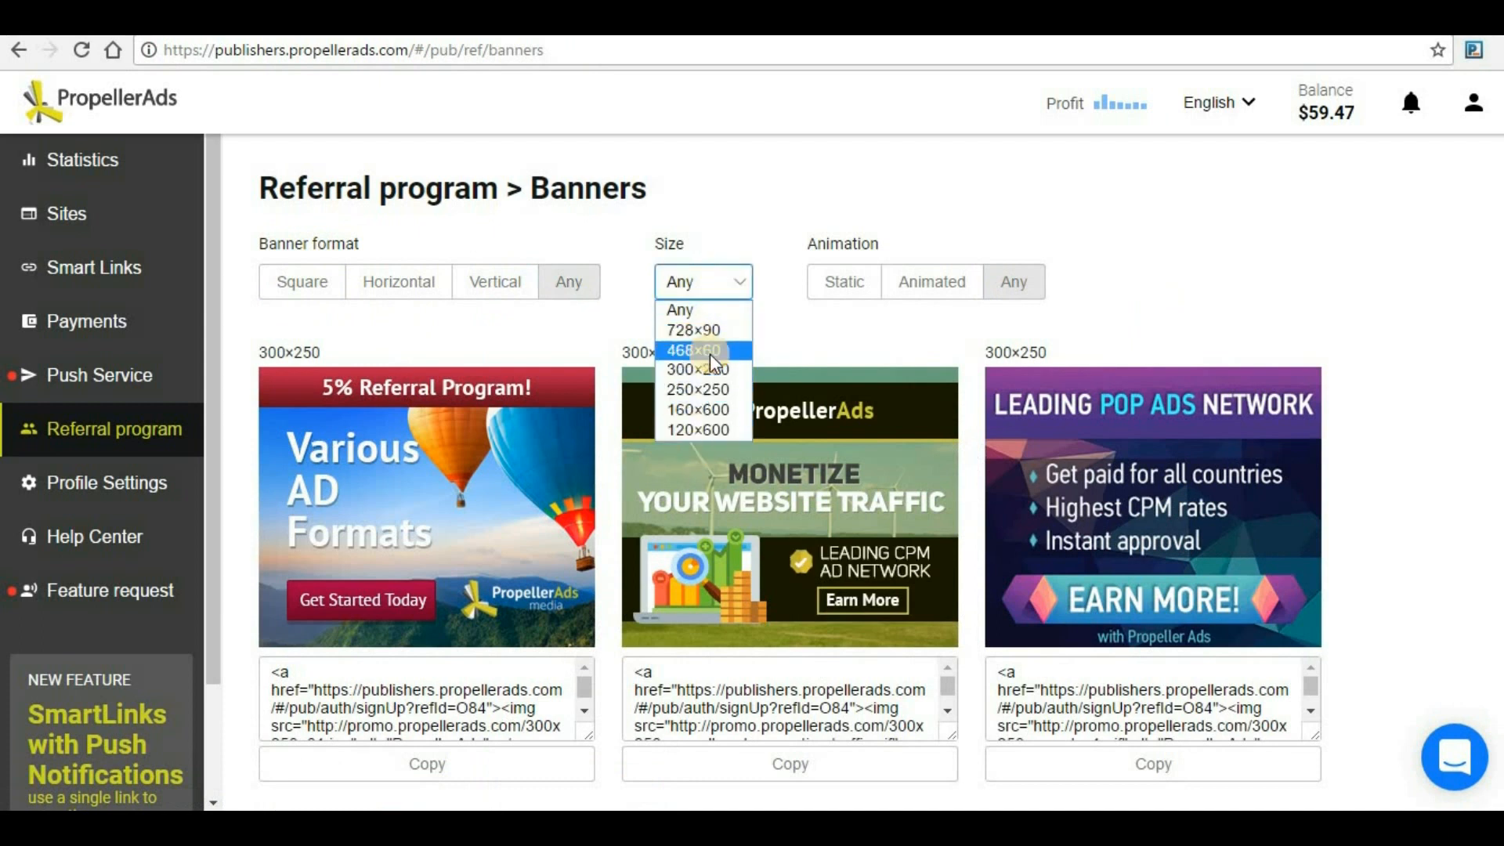
pyautogui.click(843, 281)
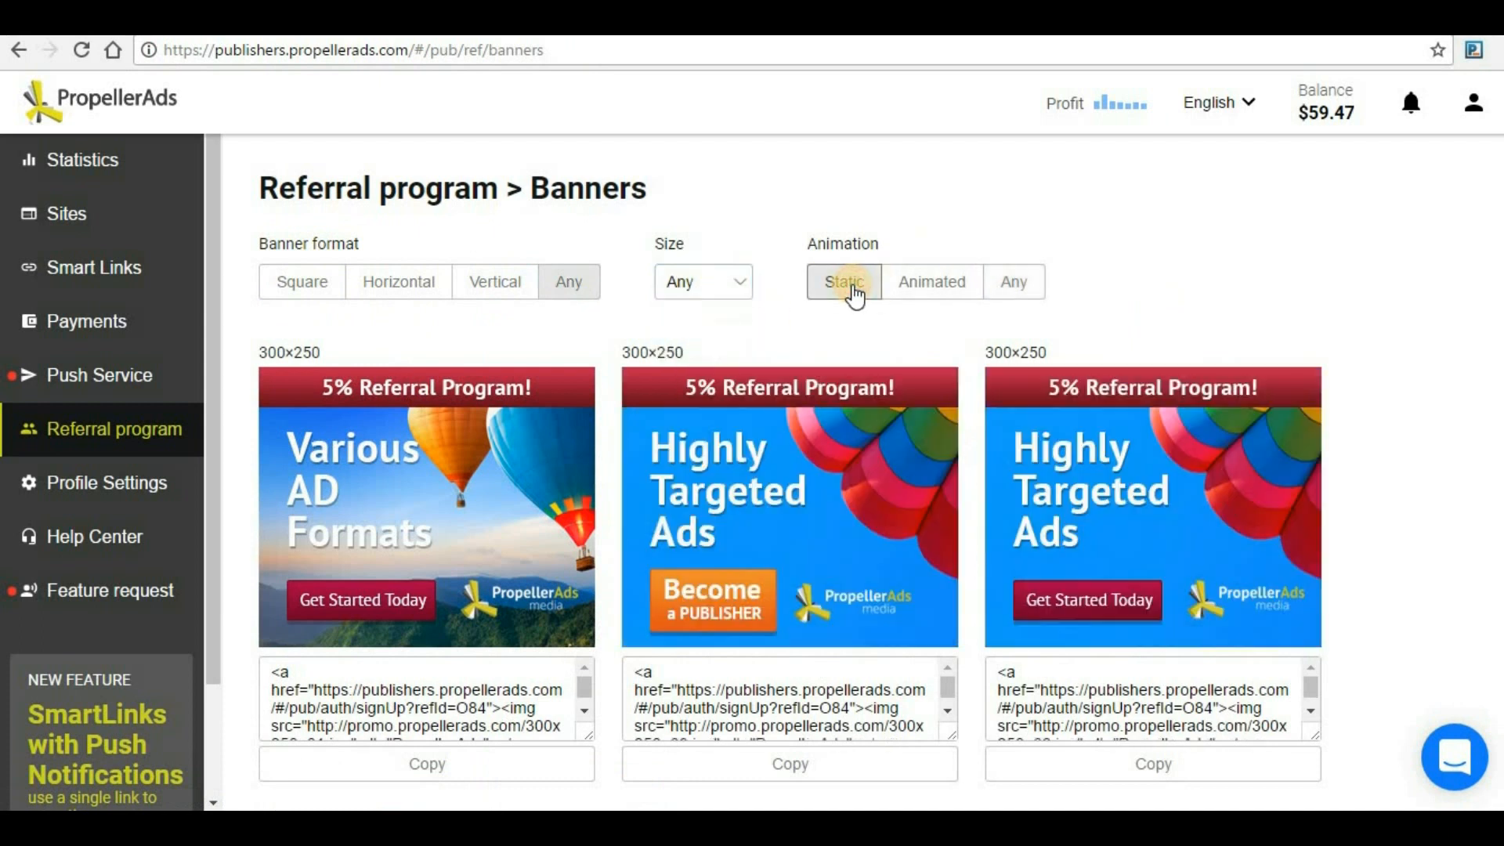
pyautogui.click(930, 281)
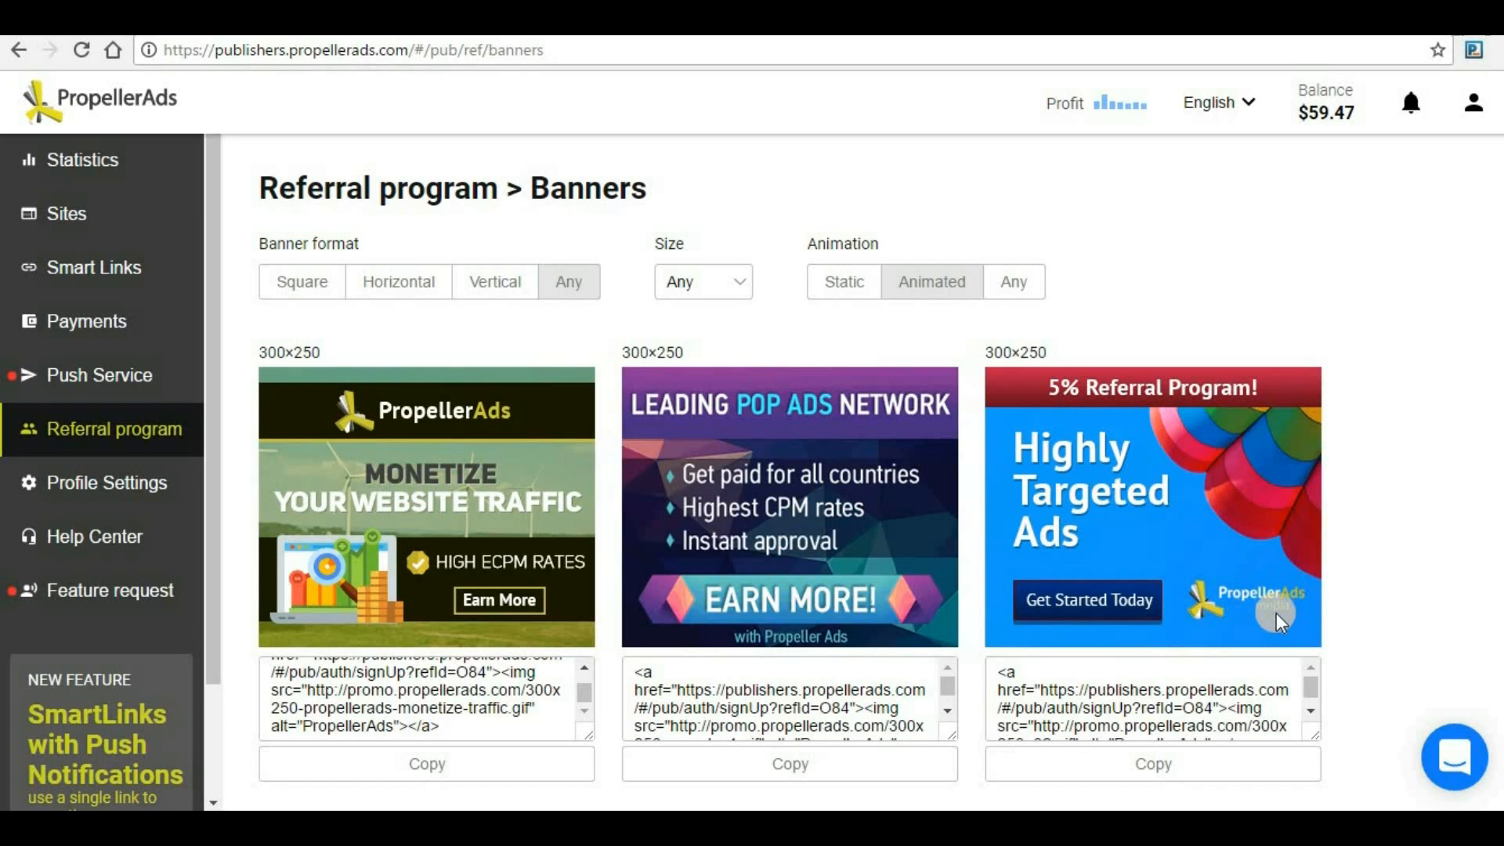
pyautogui.scroll(-3)
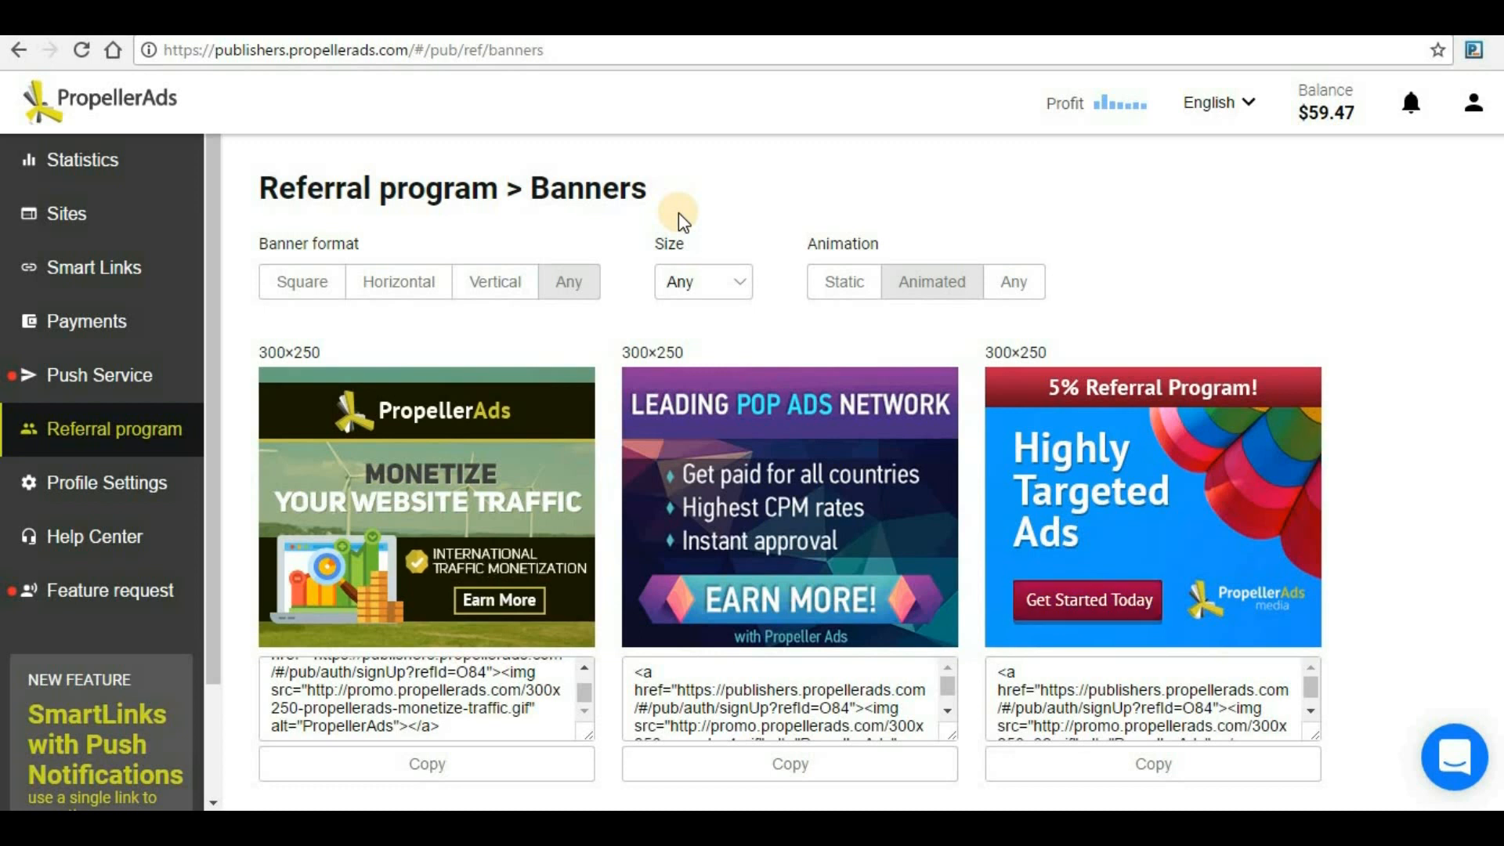
pyautogui.moveTo(533, 91)
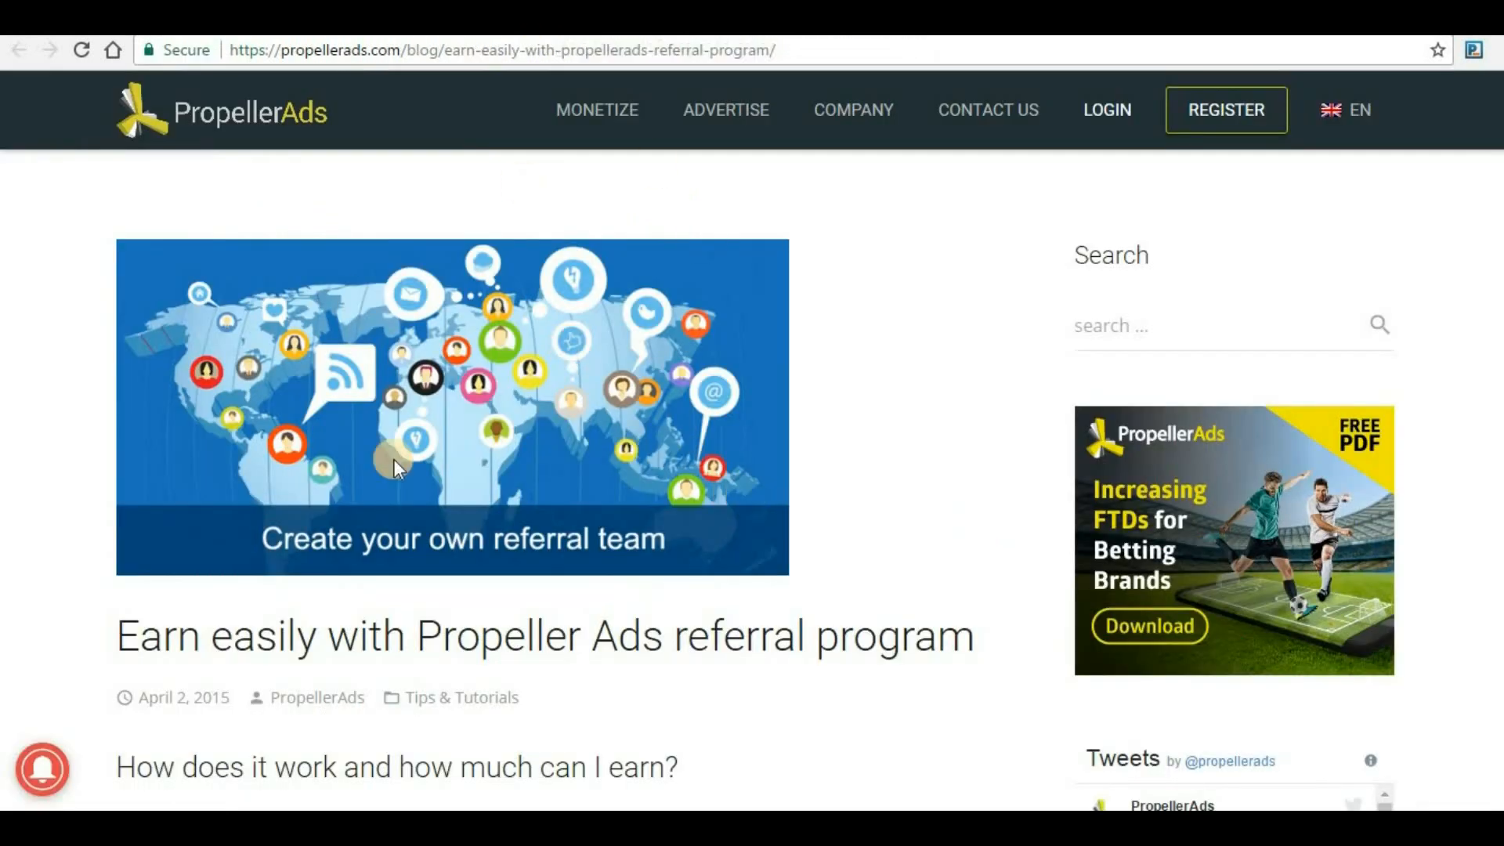
# - Scroll through the referral leaderboard and down to the Your referrals list
pyautogui.scroll(-3)
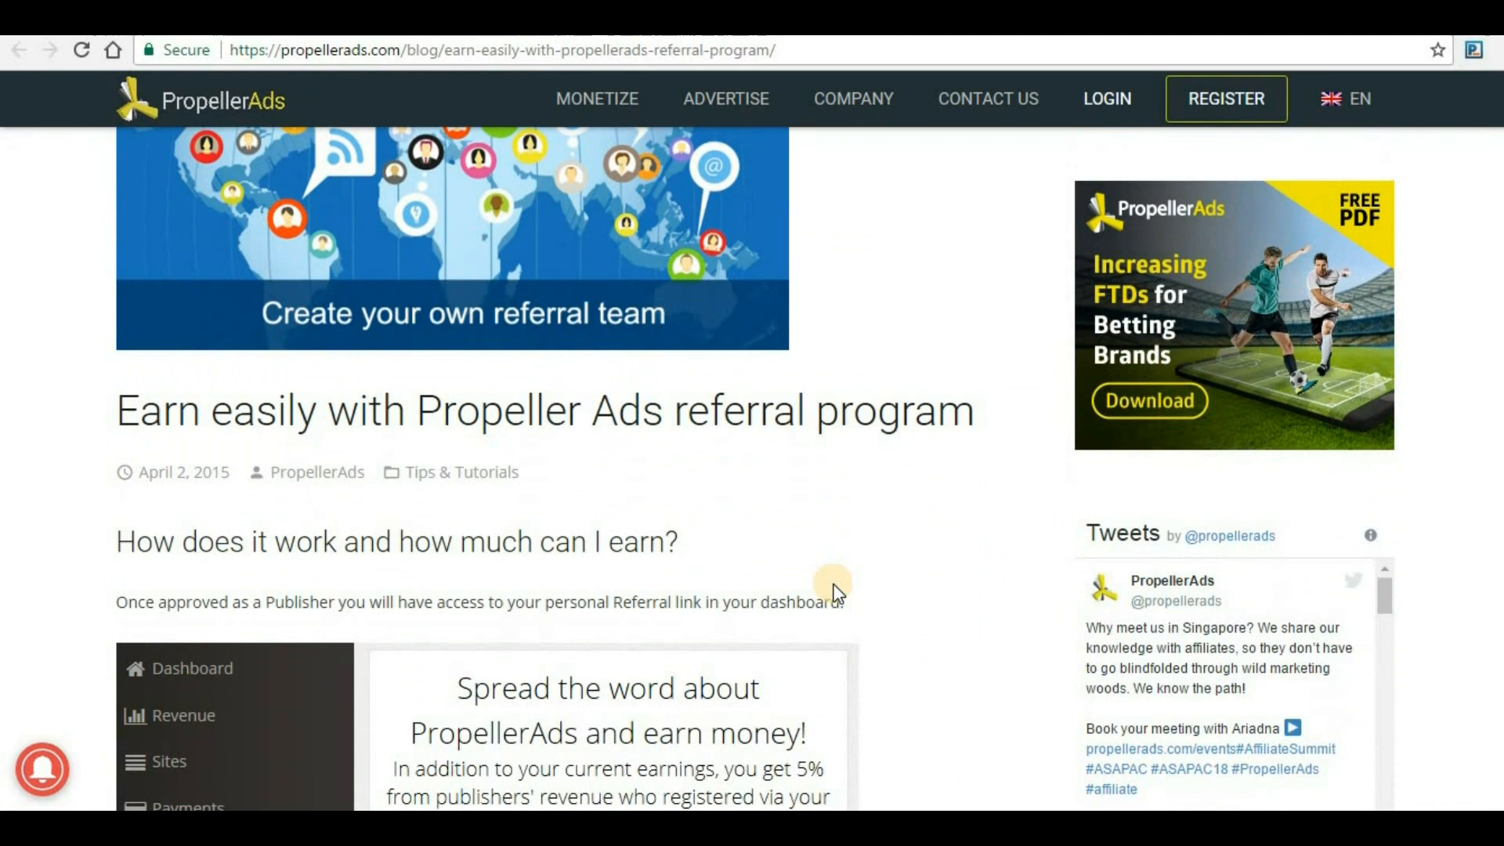
pyautogui.scroll(-3)
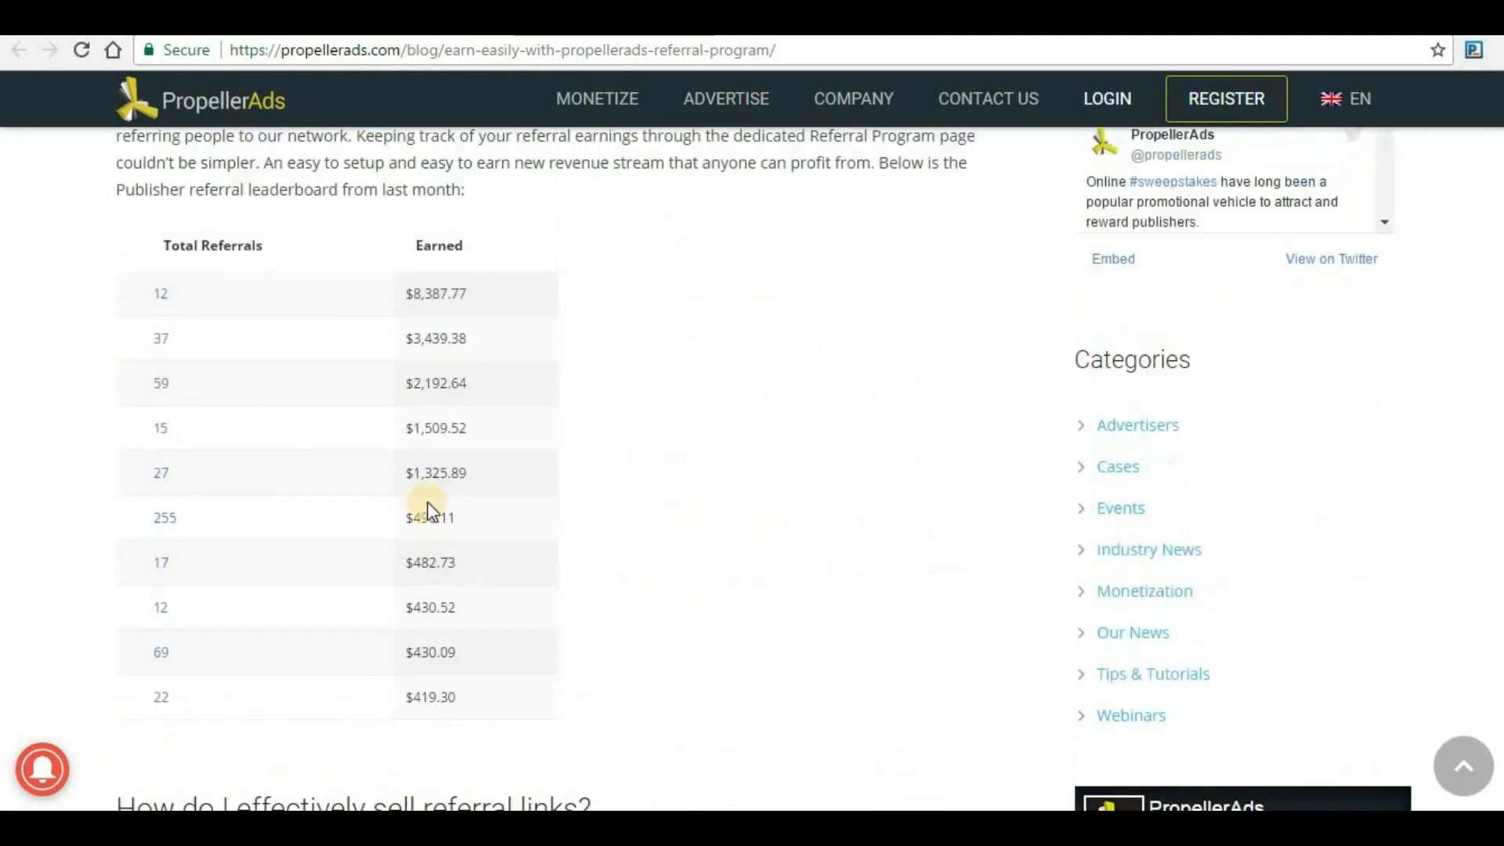
pyautogui.moveTo(177, 293)
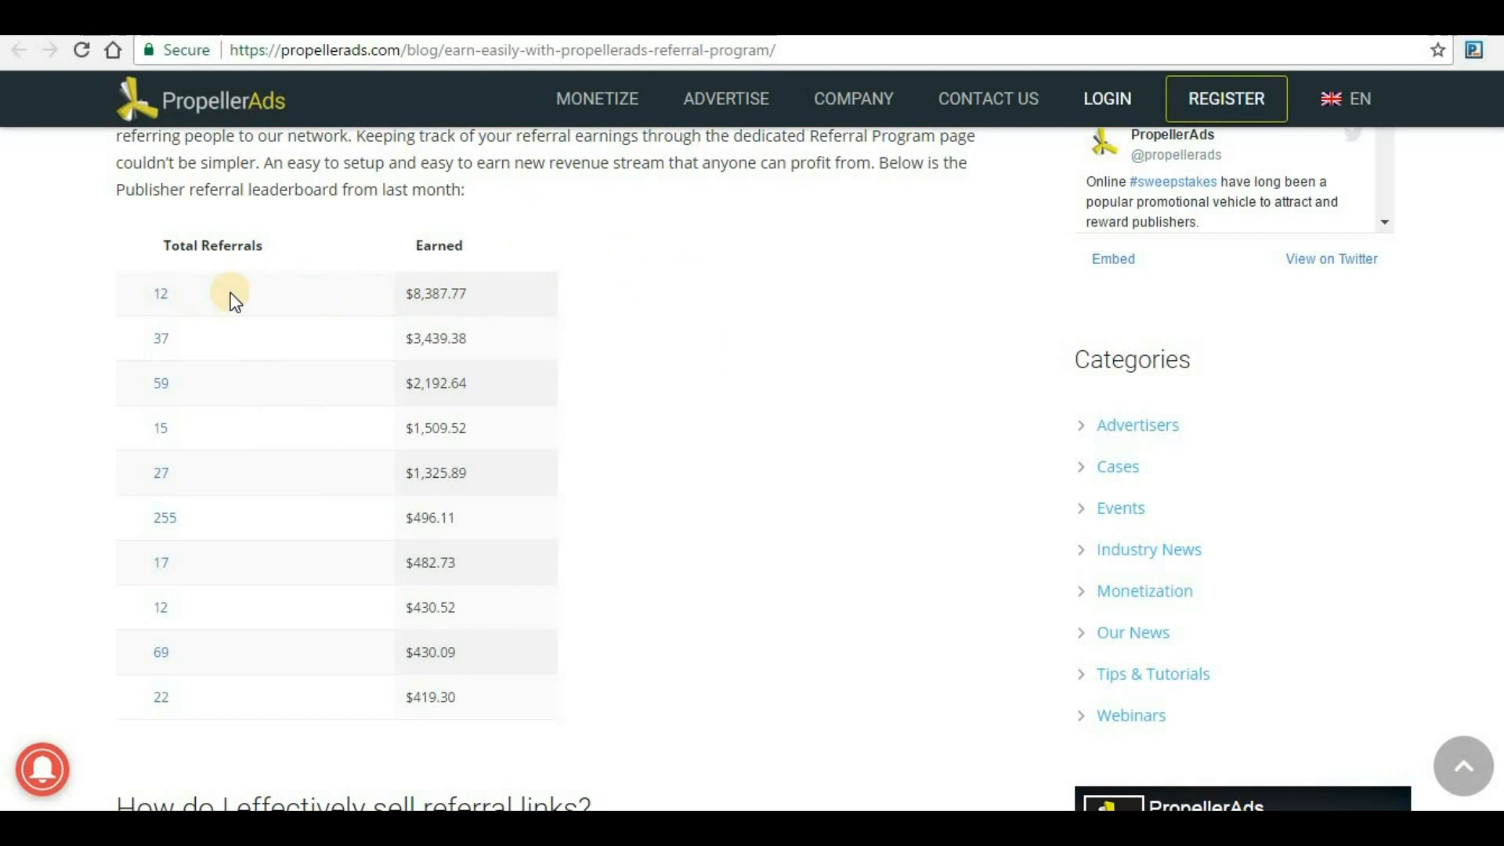
pyautogui.moveTo(465, 301)
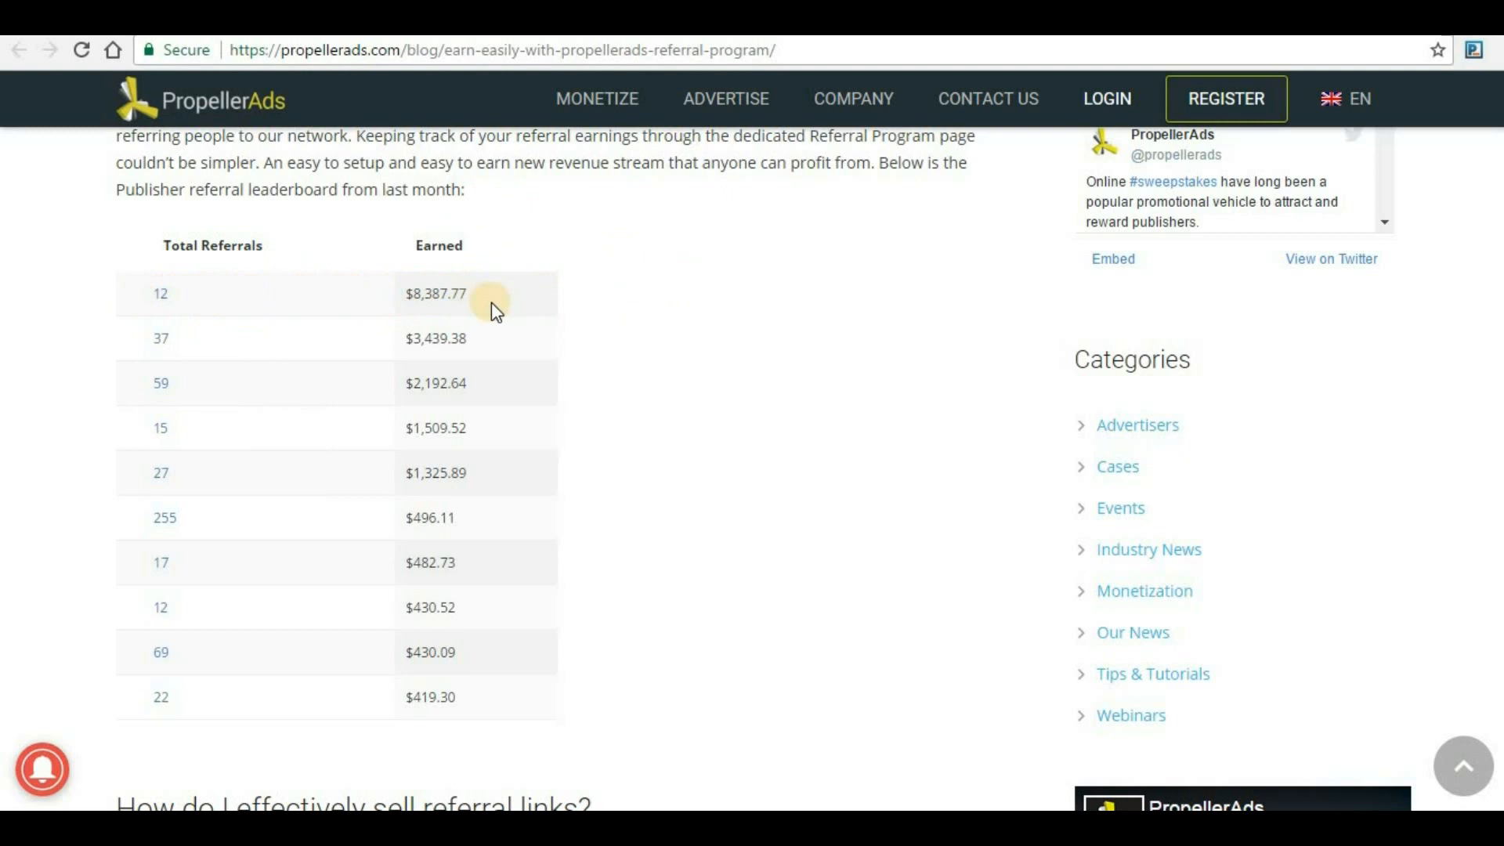
pyautogui.moveTo(185, 302)
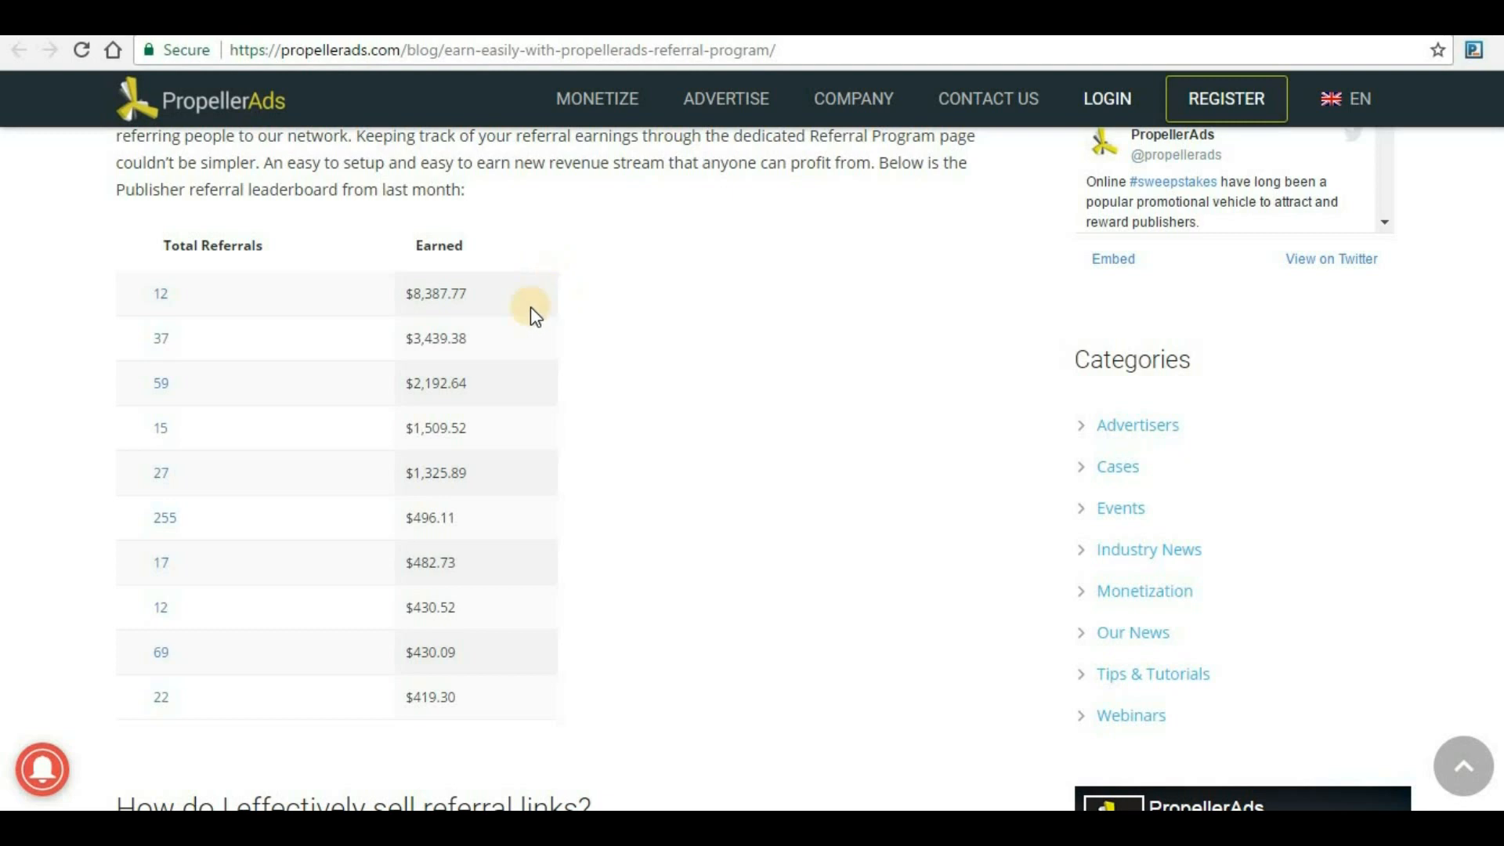
pyautogui.moveTo(212, 482)
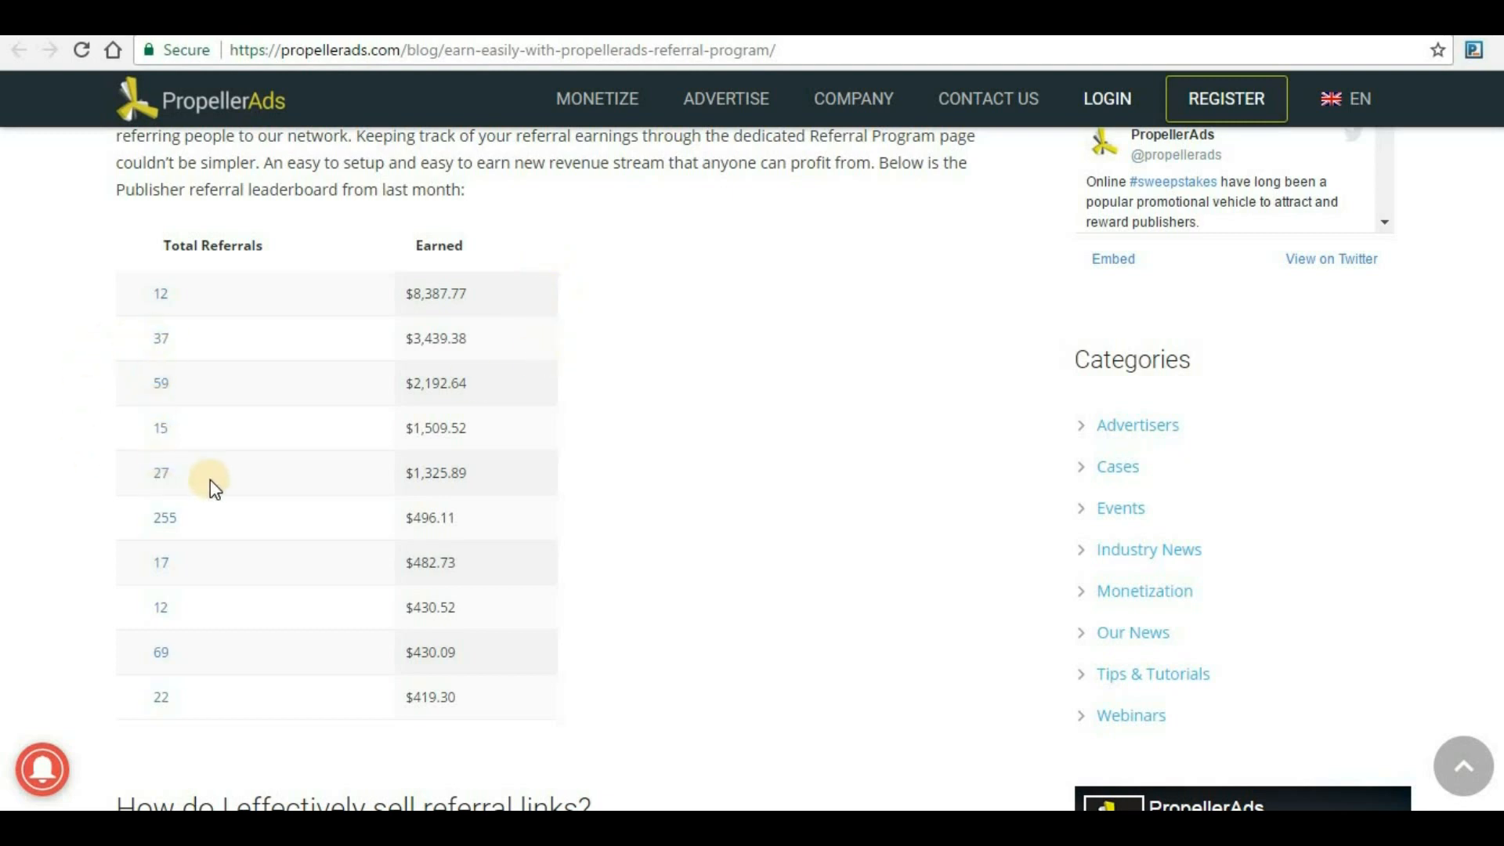
pyautogui.scroll(-3)
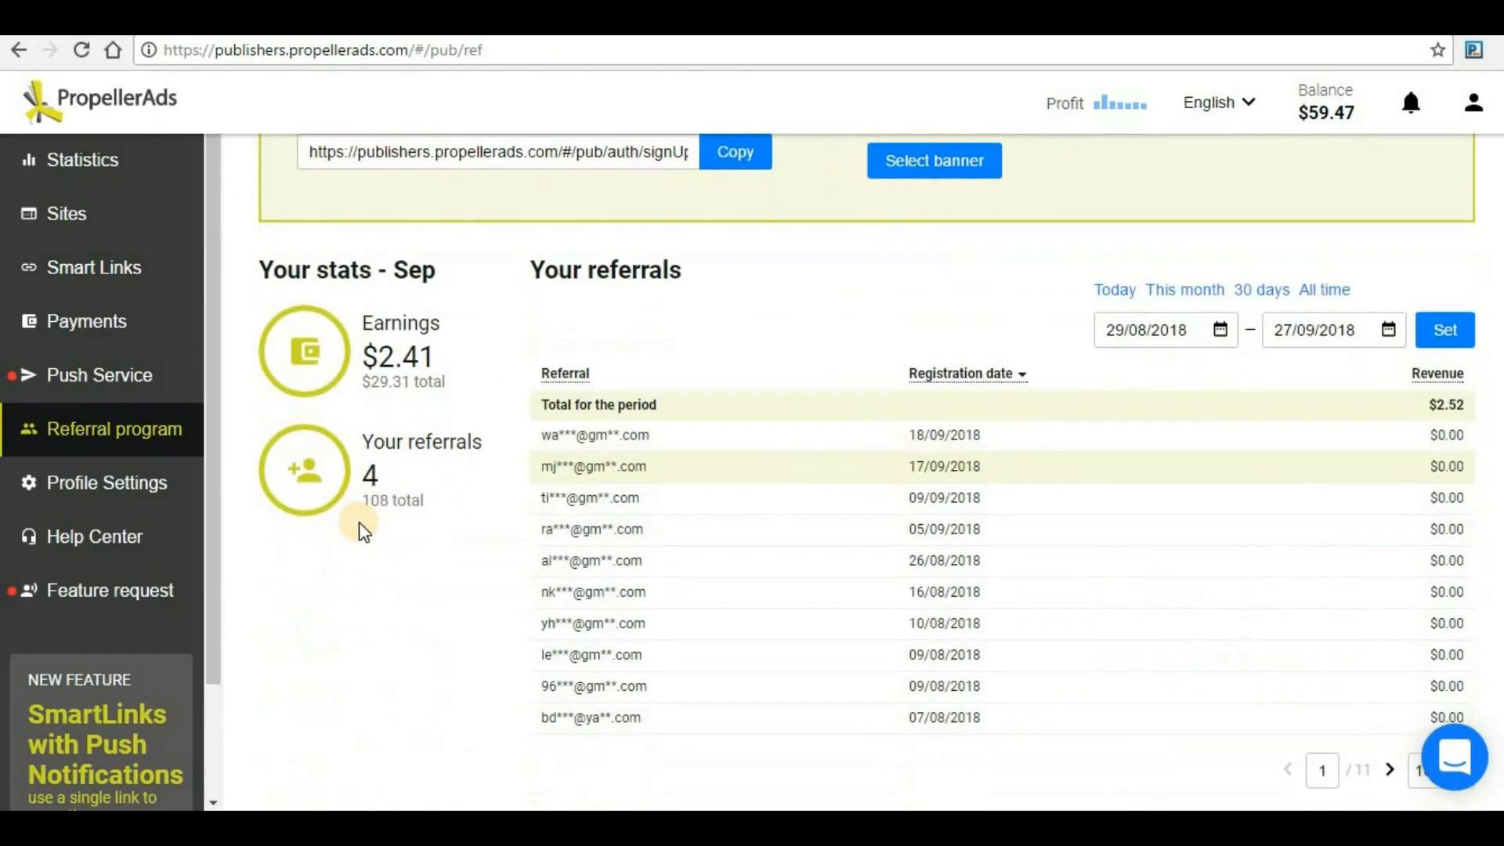
pyautogui.scroll(-3)
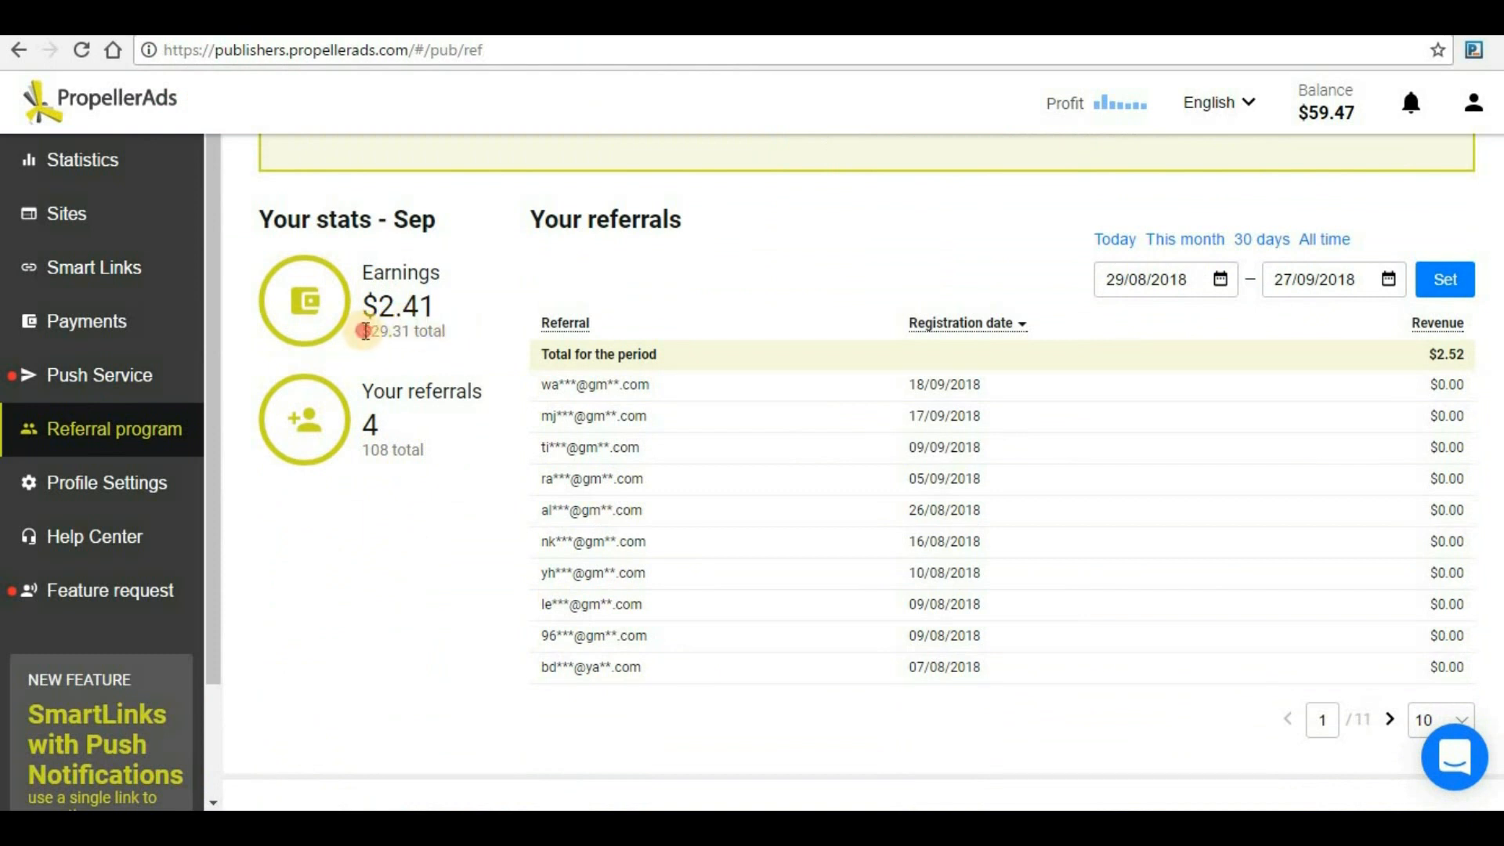
pyautogui.doubleClick(401, 331)
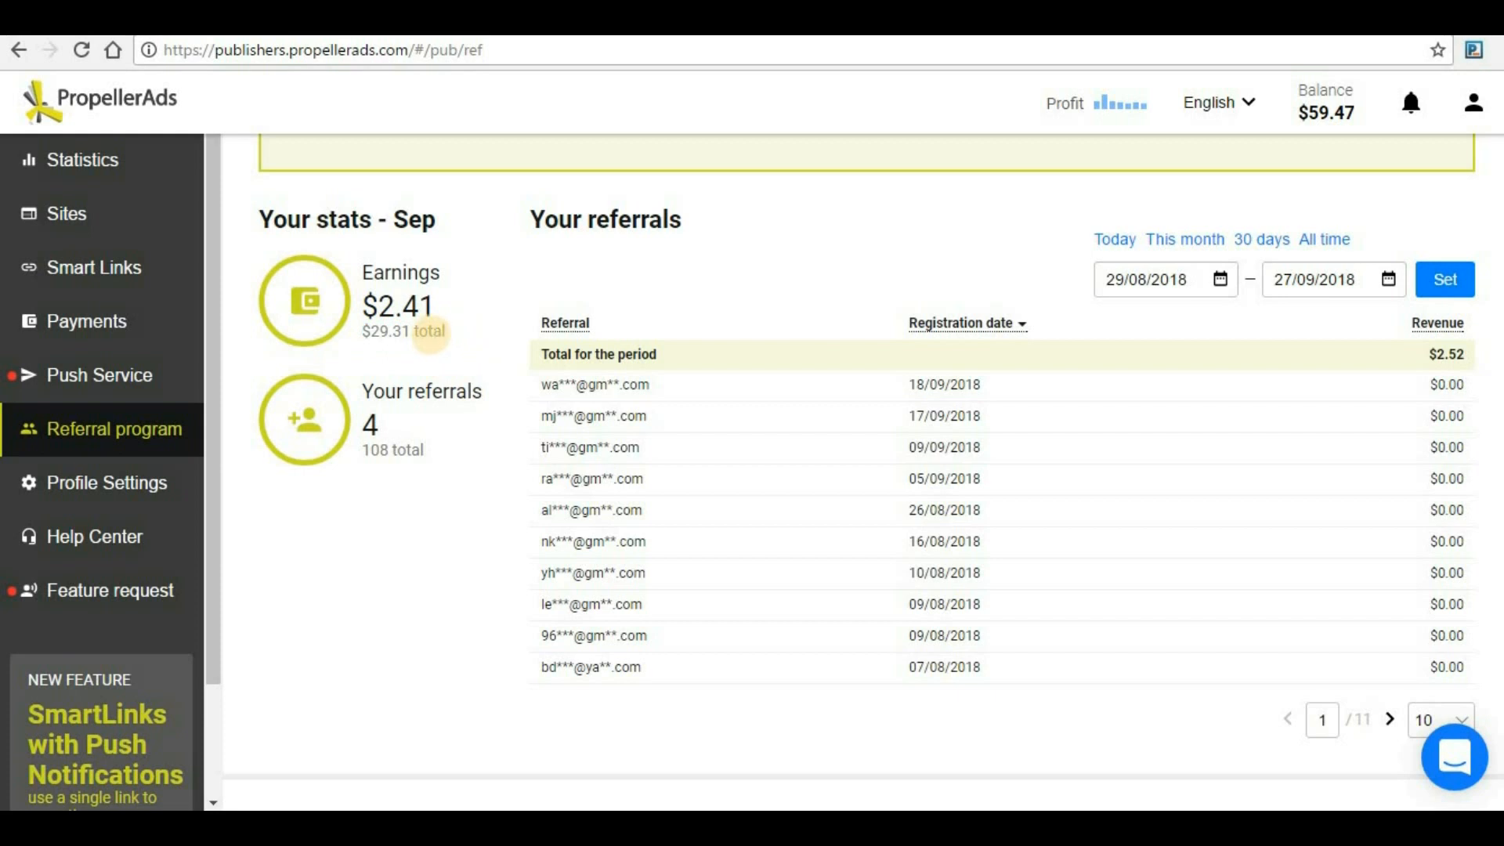
pyautogui.moveTo(433, 336)
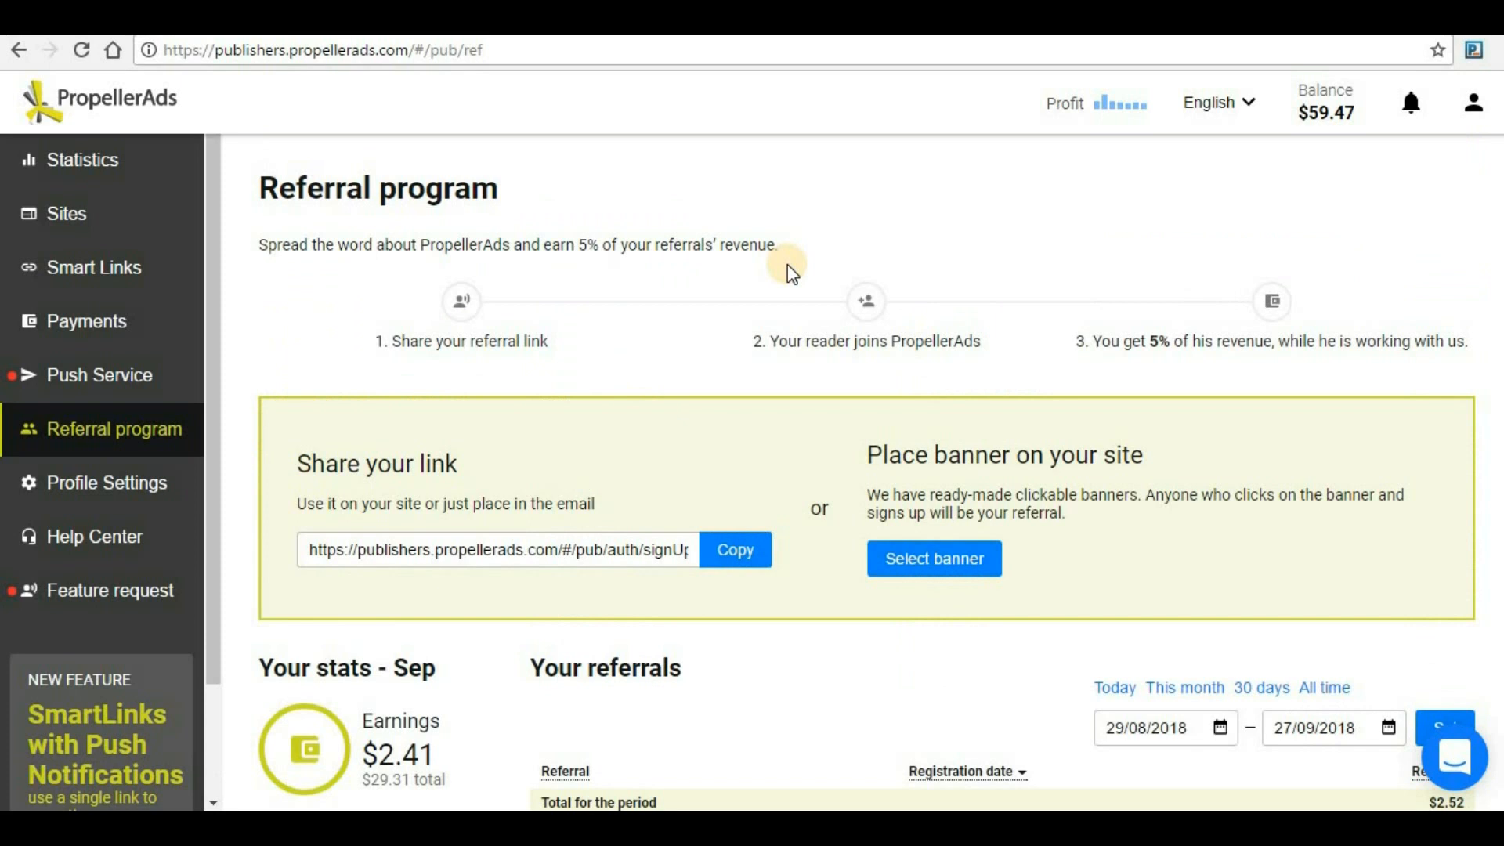
pyautogui.moveTo(719, 285)
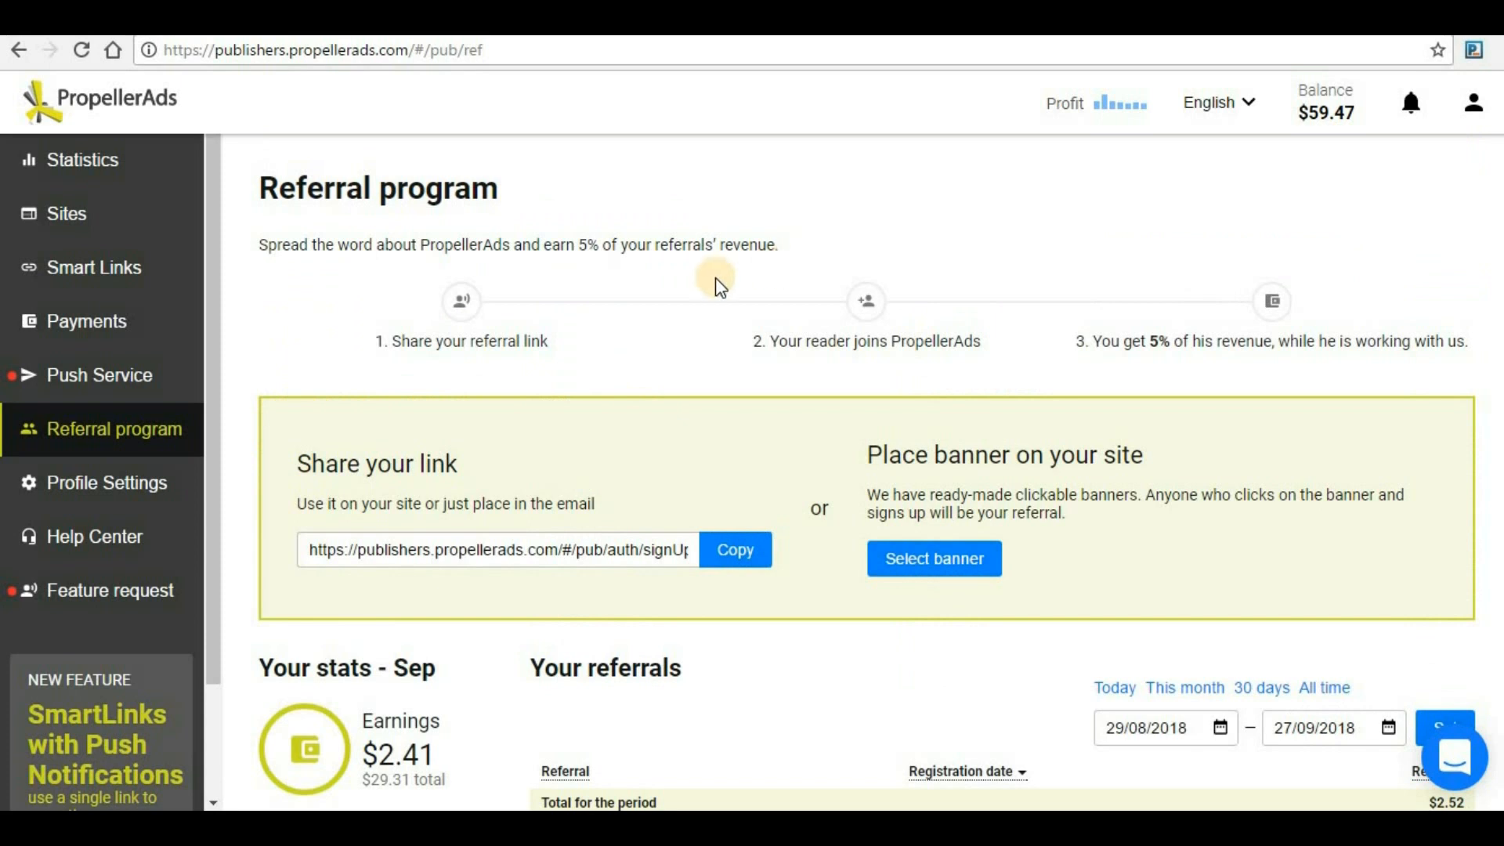